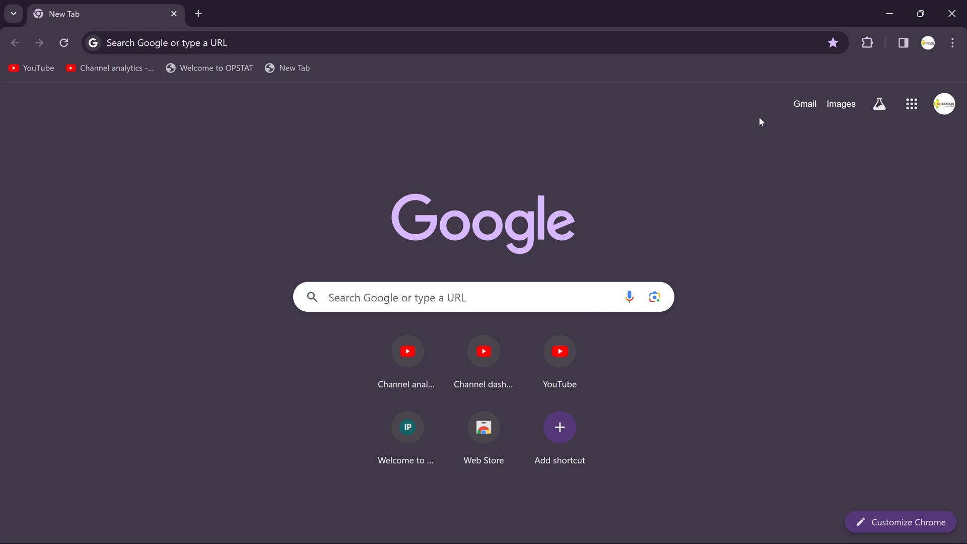
{"action": "mouse_move", "coordinate": [615, 173]}
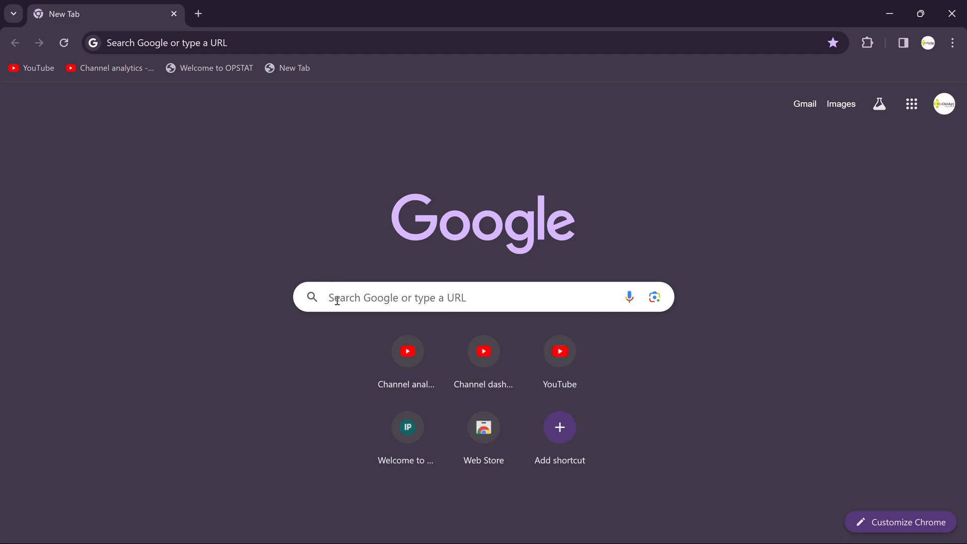
Search Google for 'opstat'.
{"action": "type", "text": "opstat"}
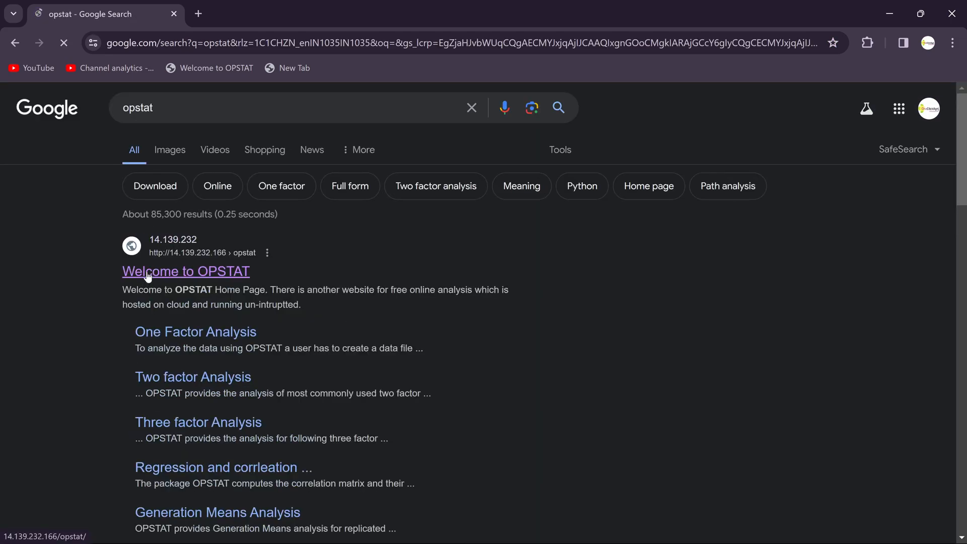
Open the Welcome to OPSTAT result, then the opstat.pythonanywhere.com analysis site.
{"action": "left_click", "coordinate": [185, 271]}
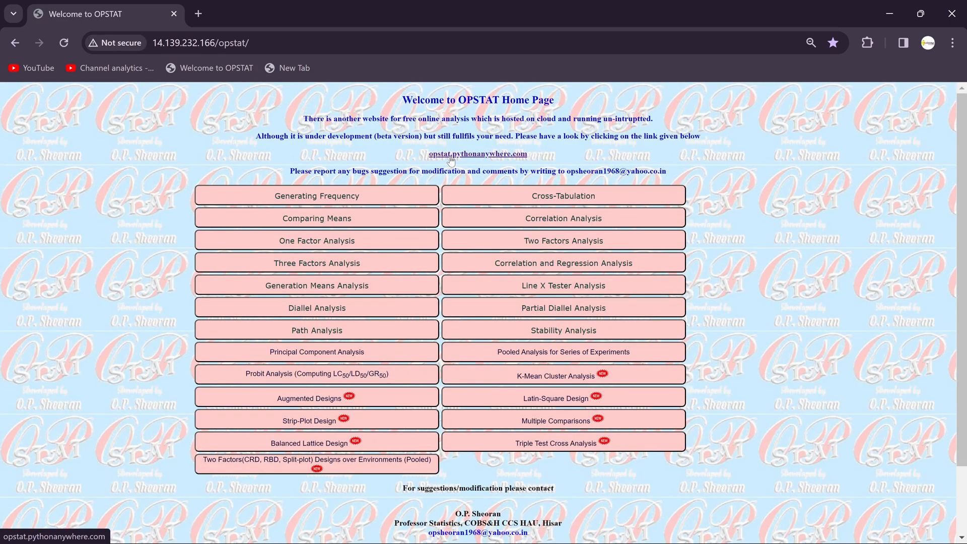
{"action": "mouse_move", "coordinate": [497, 157]}
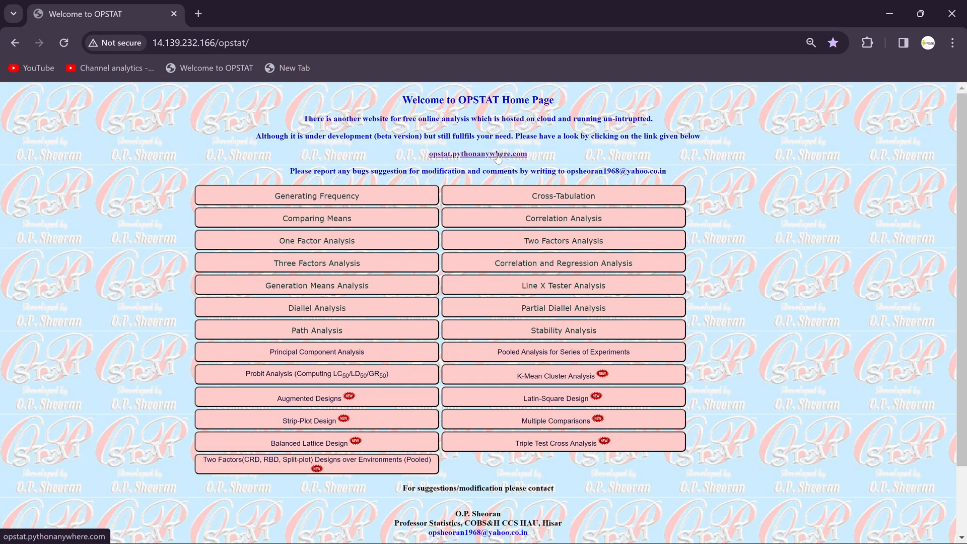
{"action": "left_click", "coordinate": [477, 153]}
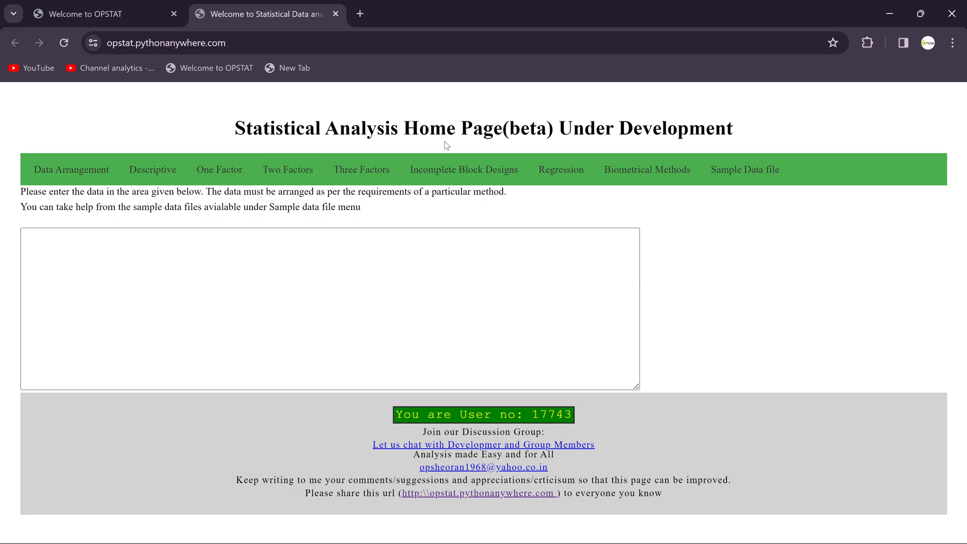
Choose Generate Design Layouts from the Data Arrangement menu.
{"action": "left_click", "coordinate": [71, 170]}
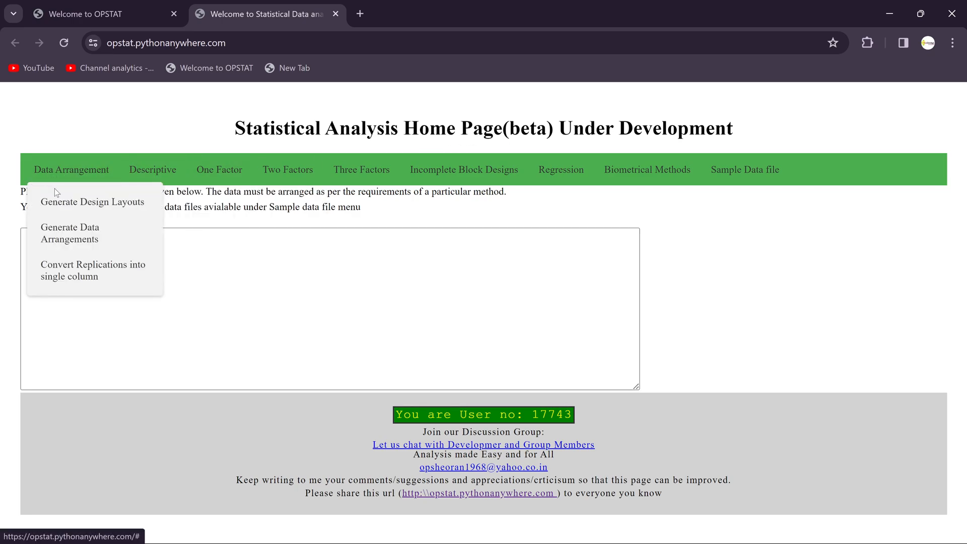
{"action": "mouse_move", "coordinate": [93, 201]}
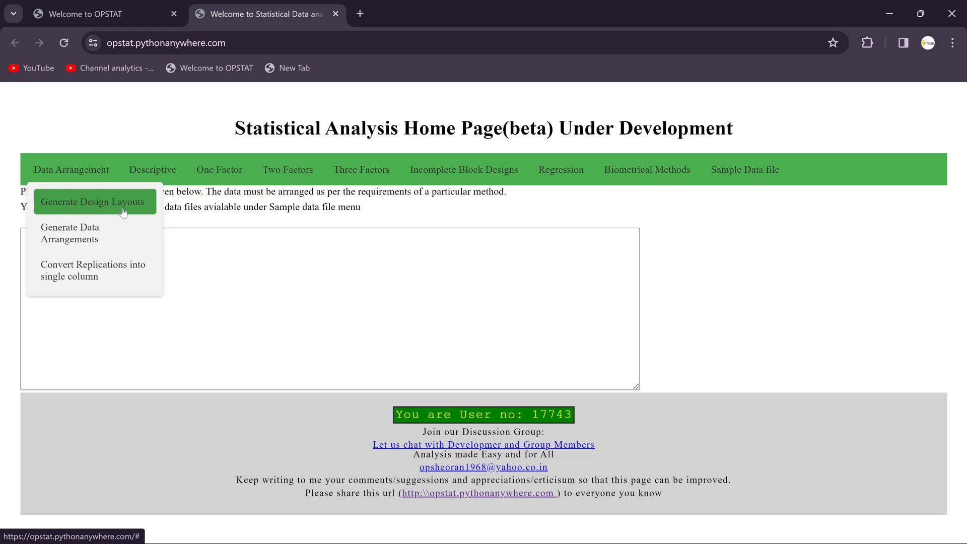
{"action": "left_click", "coordinate": [93, 202]}
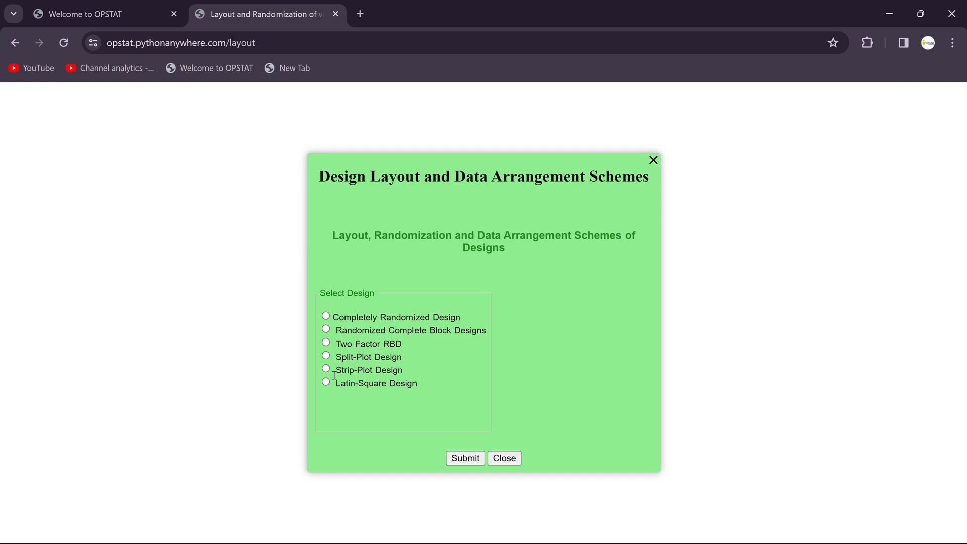
Generate a Strip-Plot layout with 4 factor-1 levels, 2 factor-2 levels, 3 replications.
{"action": "left_click", "coordinate": [326, 368]}
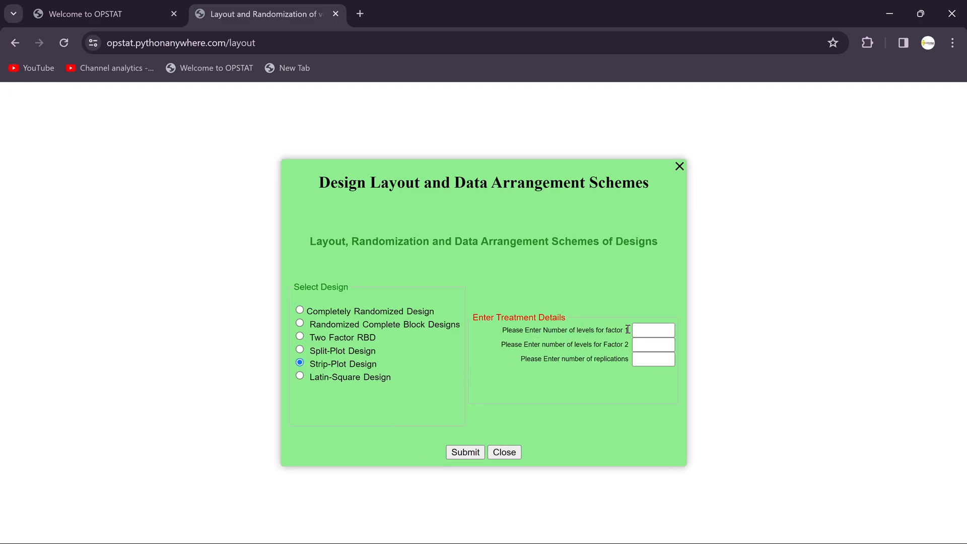
{"action": "left_click", "coordinate": [653, 329]}
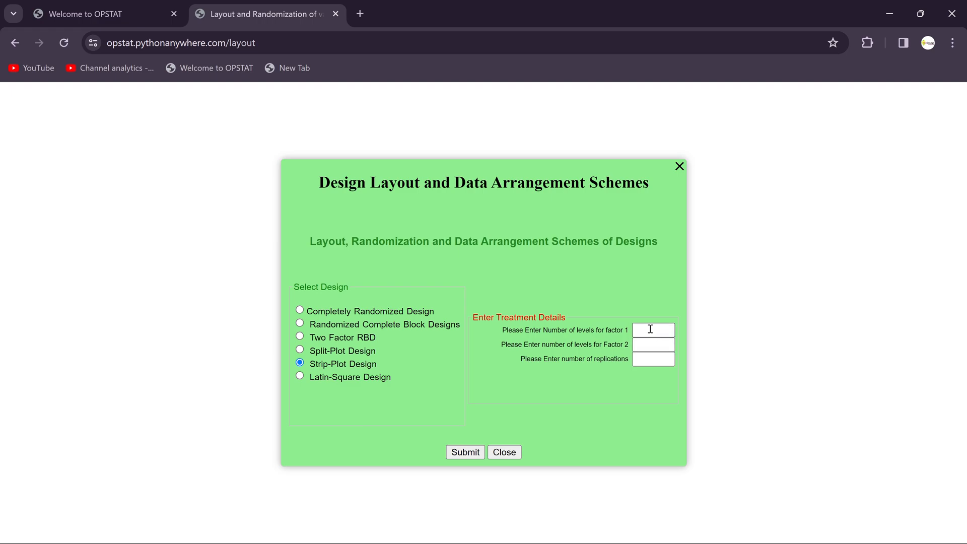
{"action": "left_click", "coordinate": [653, 330]}
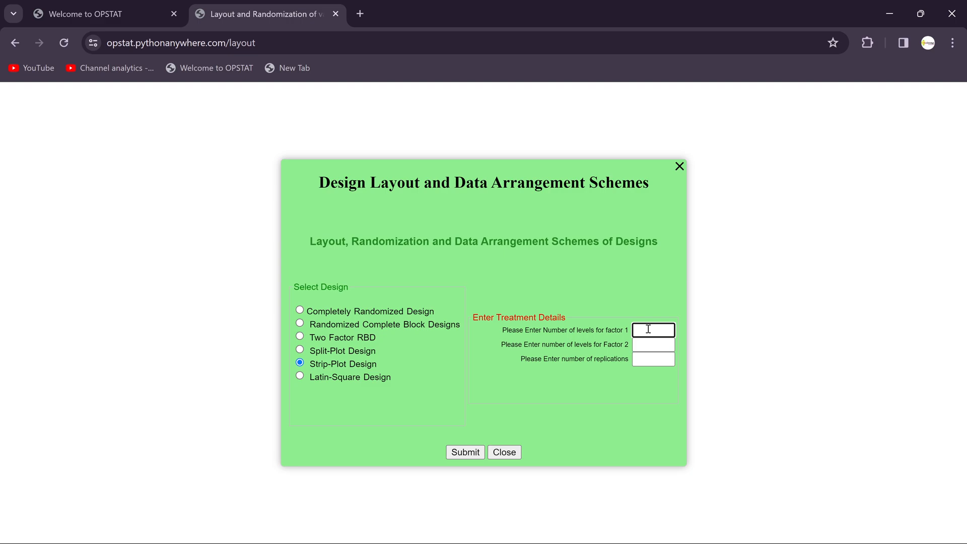
{"action": "type", "text": "4"}
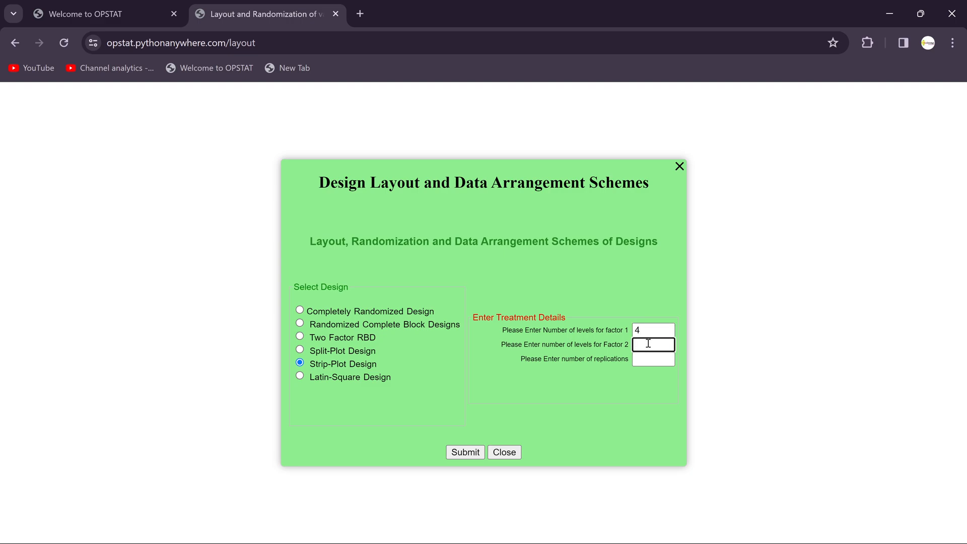
{"action": "type", "text": "2"}
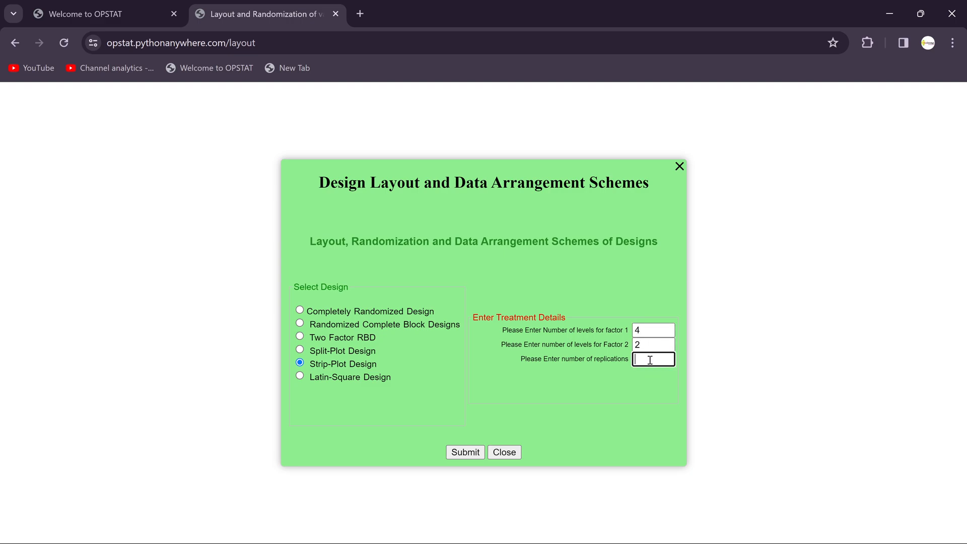
{"action": "type", "text": "3"}
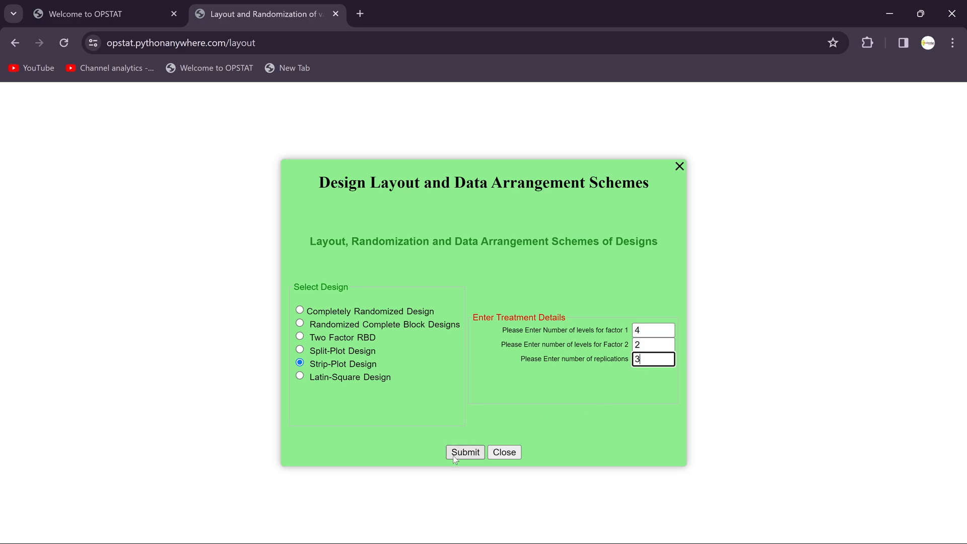
{"action": "left_click", "coordinate": [465, 453]}
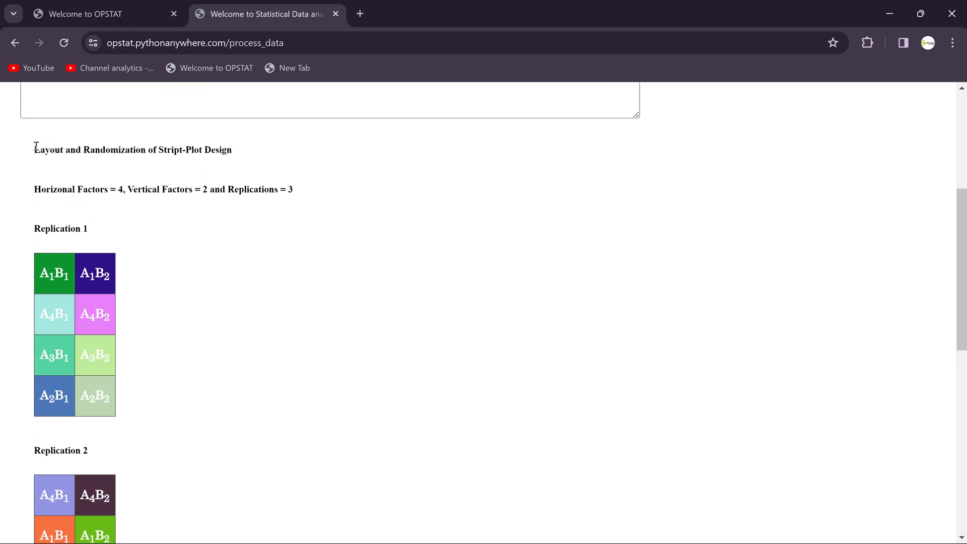
{"action": "mouse_move", "coordinate": [176, 162]}
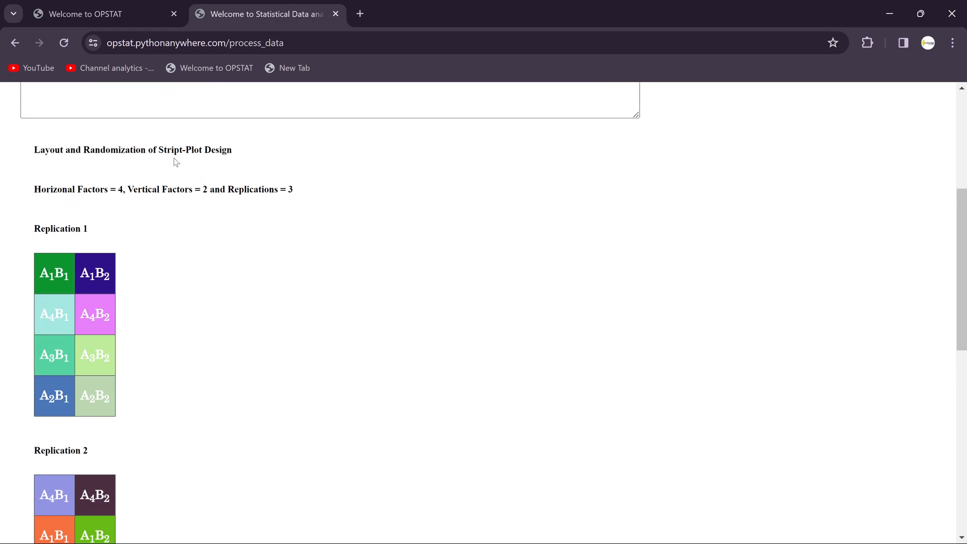
{"action": "mouse_move", "coordinate": [173, 166]}
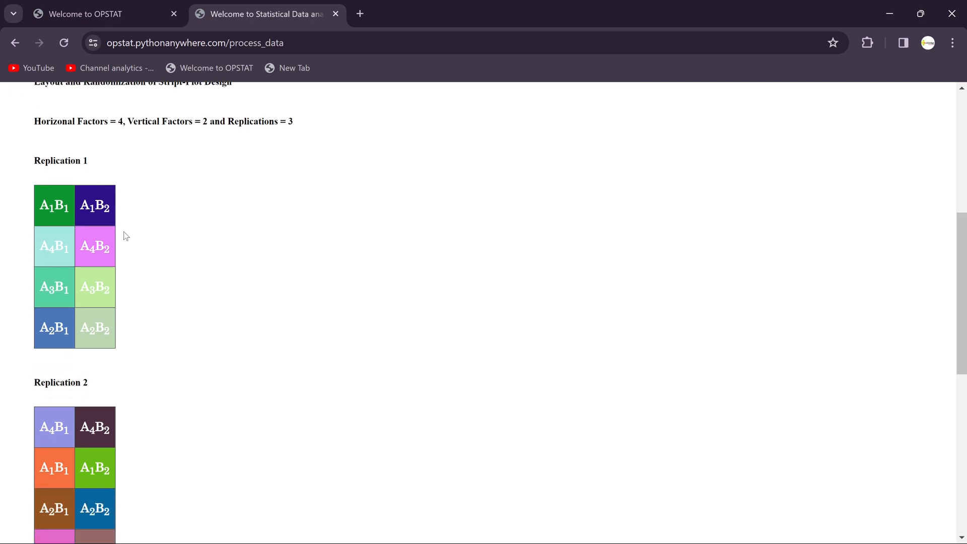
Scroll through Replications 1–3 of the generated strip-plot layout.
{"action": "scroll", "scroll_direction": "down", "scroll_amount": 3}
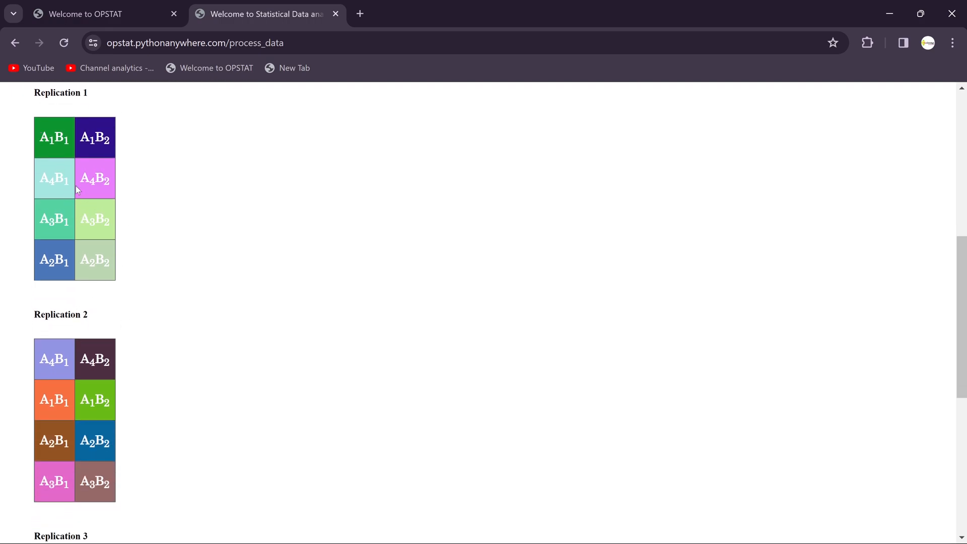
{"action": "scroll", "scroll_direction": "down", "scroll_amount": 3}
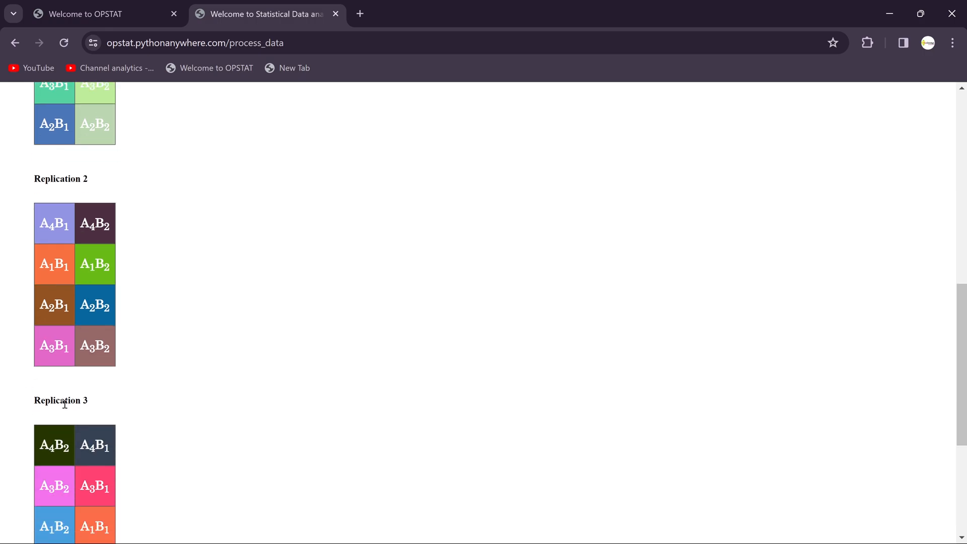
{"action": "scroll", "scroll_direction": "down", "scroll_amount": 3}
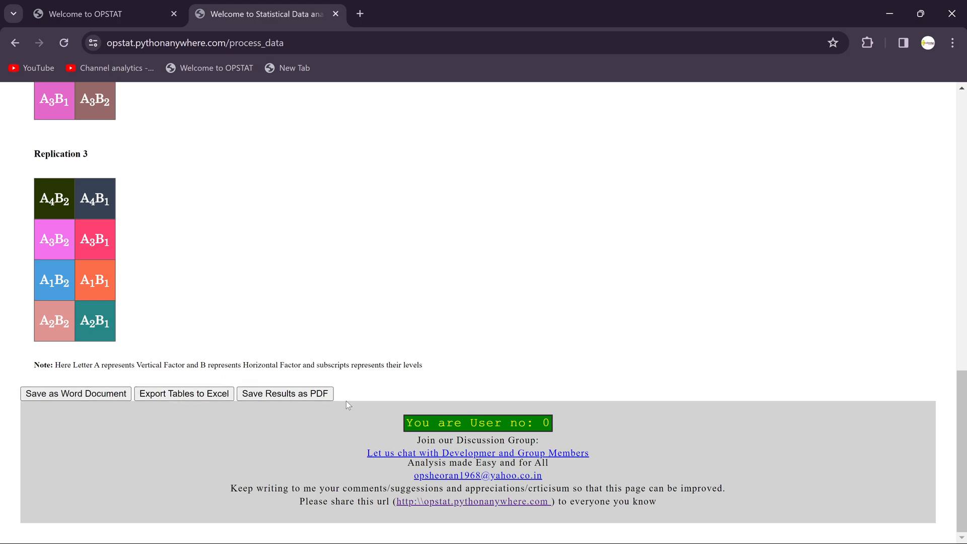
{"action": "mouse_move", "coordinate": [337, 339]}
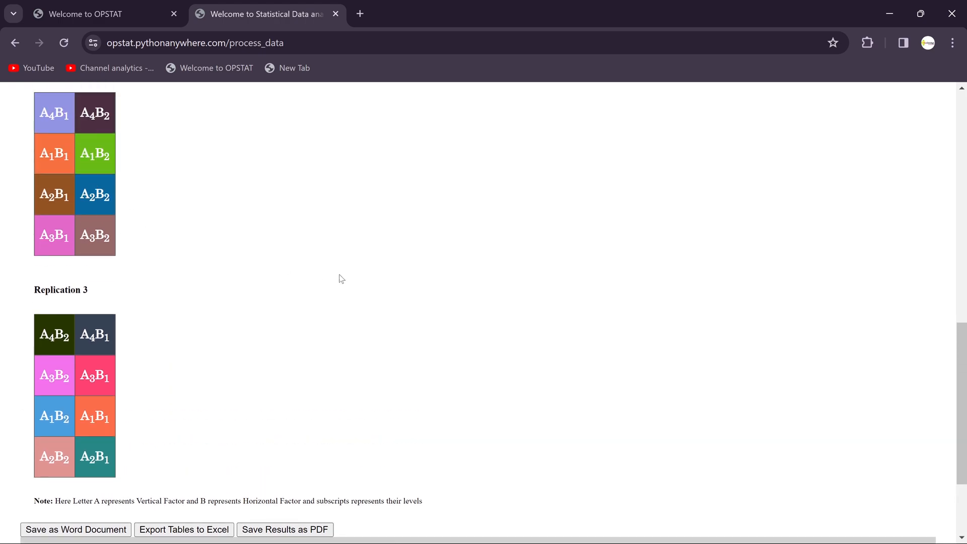
{"action": "scroll", "scroll_direction": "down", "scroll_amount": 3}
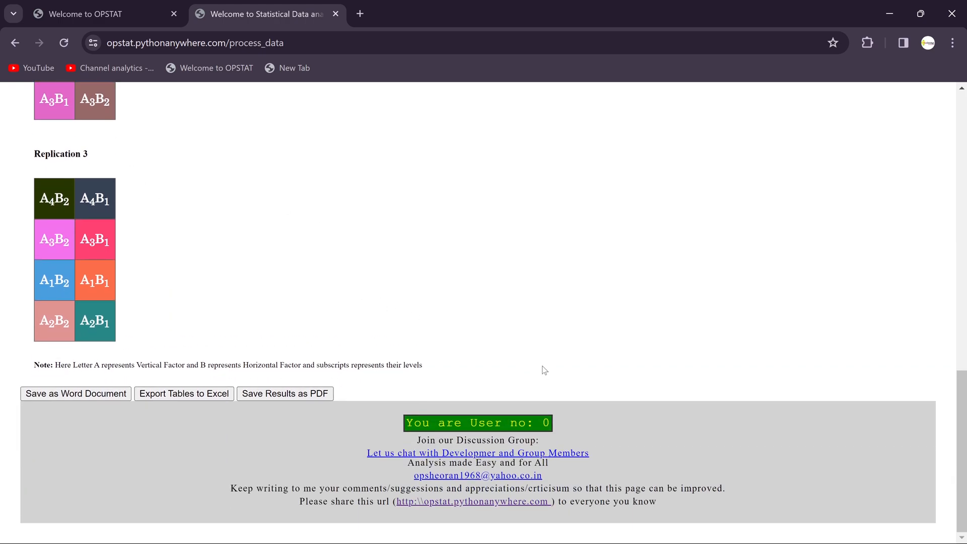